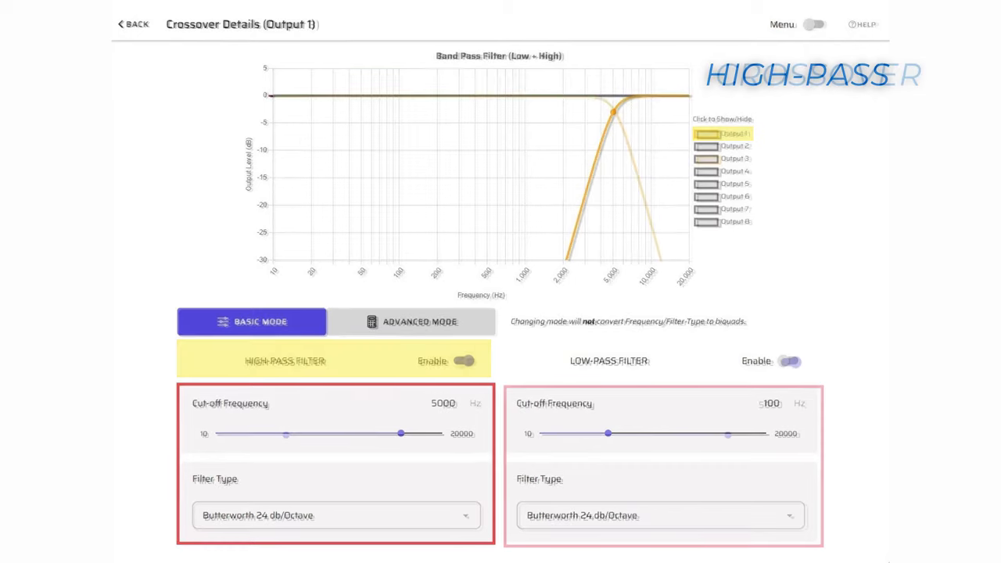
- Show Output 5's crossover: 80 Hz high-pass and 500 Hz low-pass, Butterworth 24 dB/octave
{"action": "left_click", "coordinate": [737, 158]}
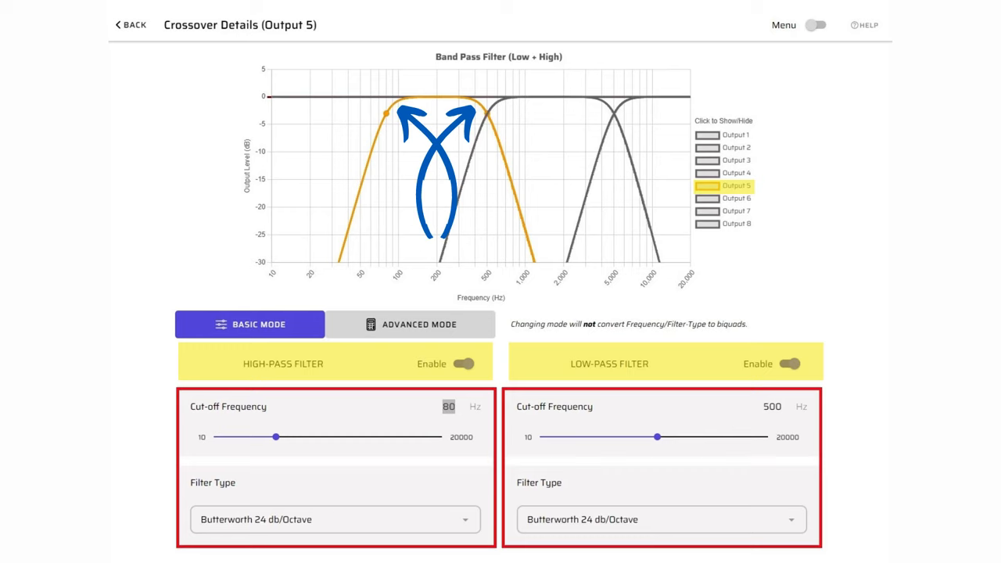
- View Output 7's 80 Hz low-pass crossover, then go back to the main routing screen
{"action": "left_click", "coordinate": [735, 212]}
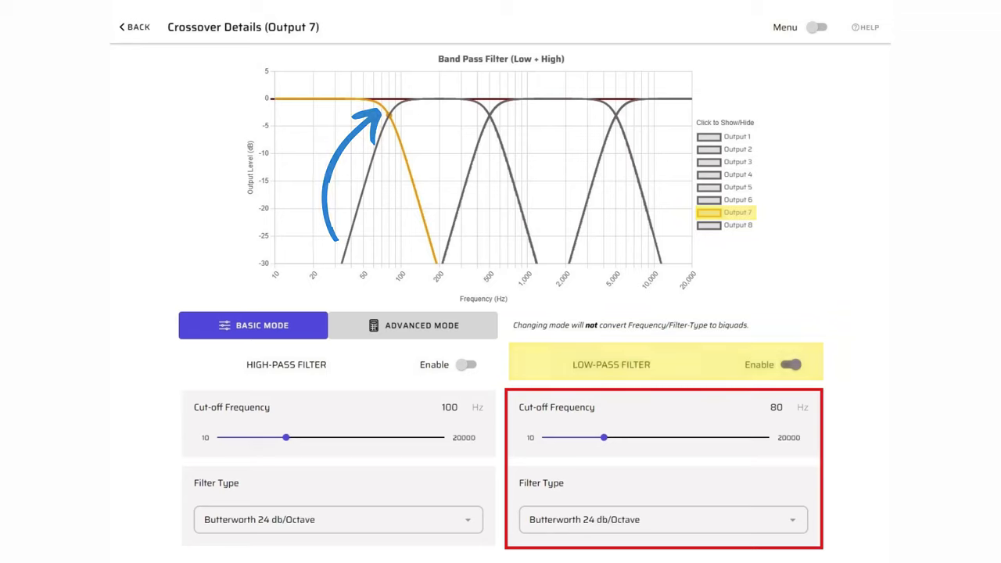
{"action": "left_click", "coordinate": [790, 364]}
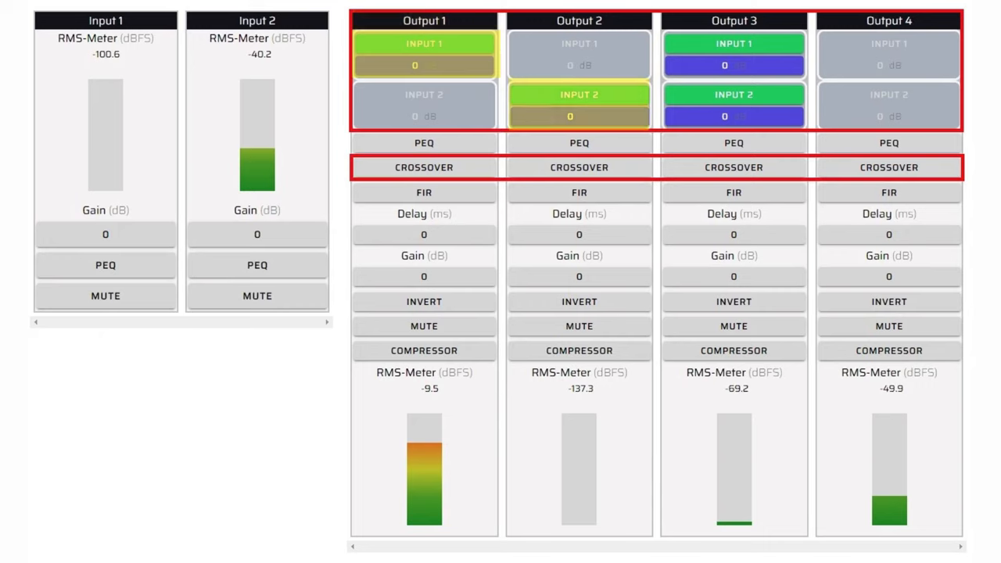
- Open Output 1's Crossover Details showing the 38 Hz Linkwitz-Riley 12 dB/octave high-pass
{"action": "left_click", "coordinate": [732, 42]}
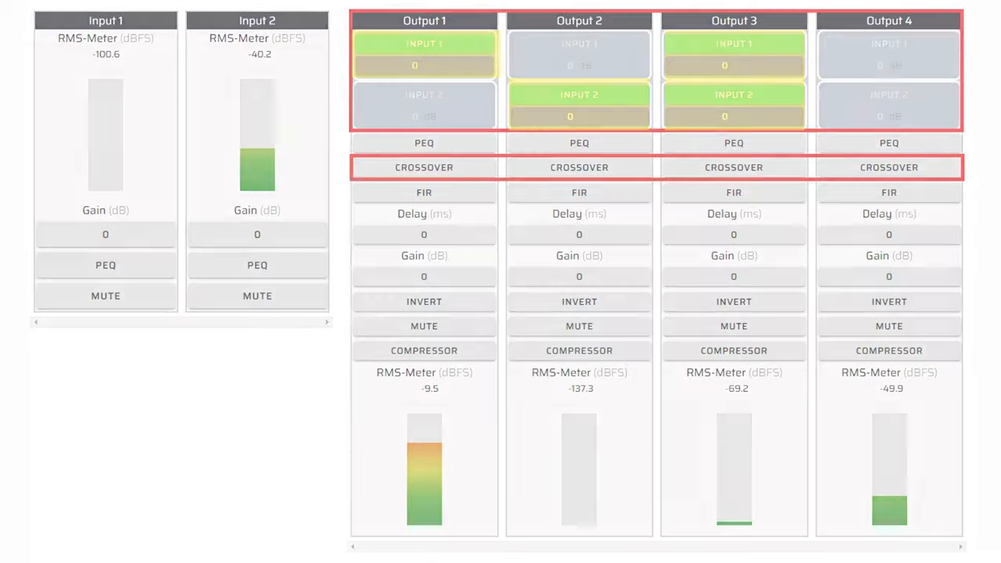
{"action": "left_click", "coordinate": [424, 167]}
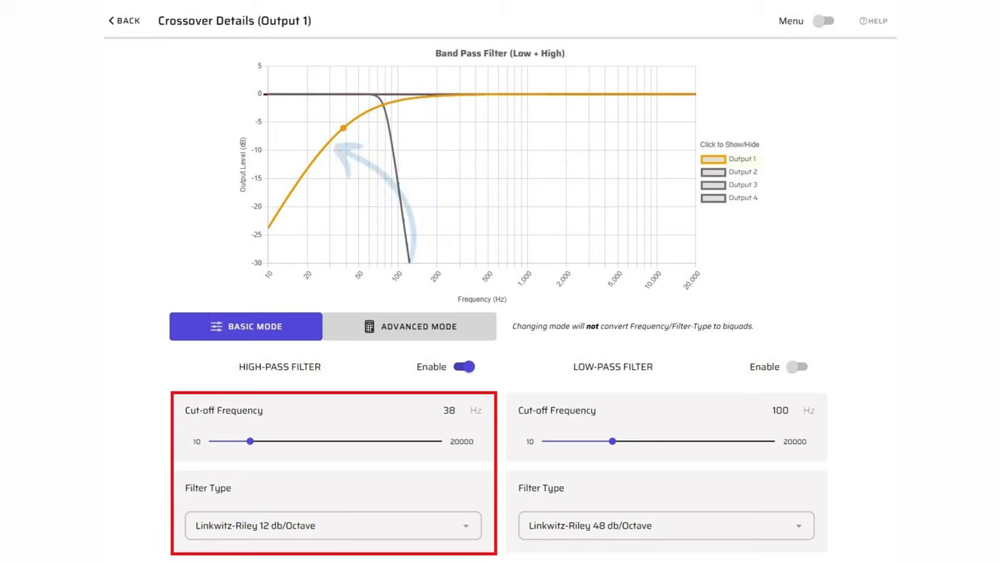
{"action": "left_click", "coordinate": [741, 159]}
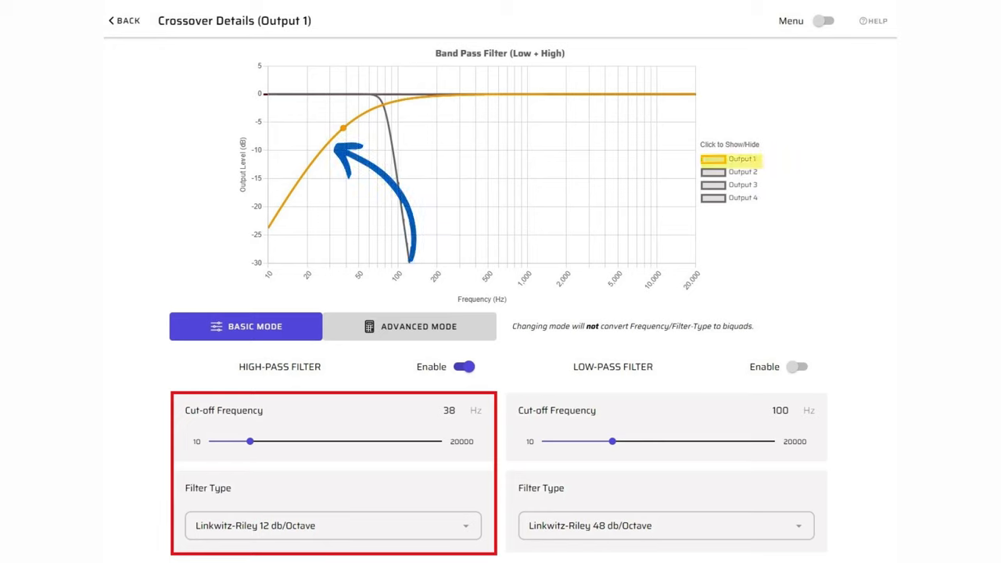
{"action": "left_click", "coordinate": [743, 184]}
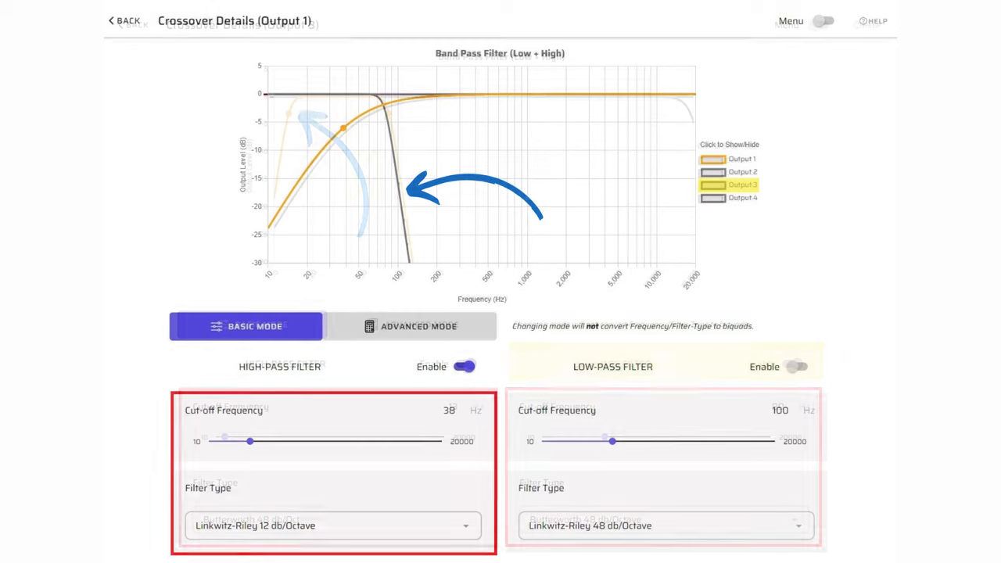
{"action": "left_click", "coordinate": [738, 186]}
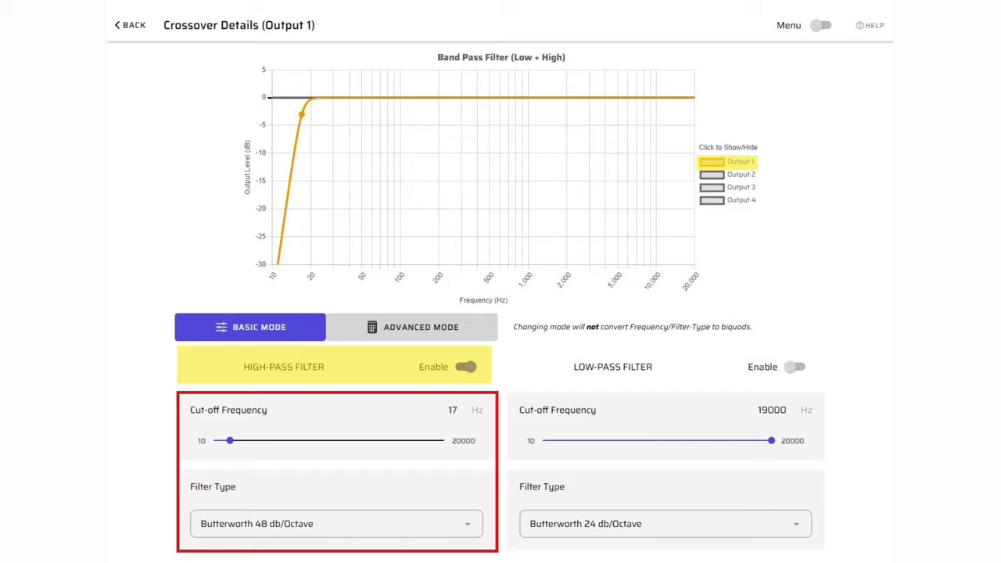
- Switch Output 1 to a 19000 Hz Butterworth 48 dB/octave low-pass with high-pass disabled
{"action": "left_click", "coordinate": [796, 367]}
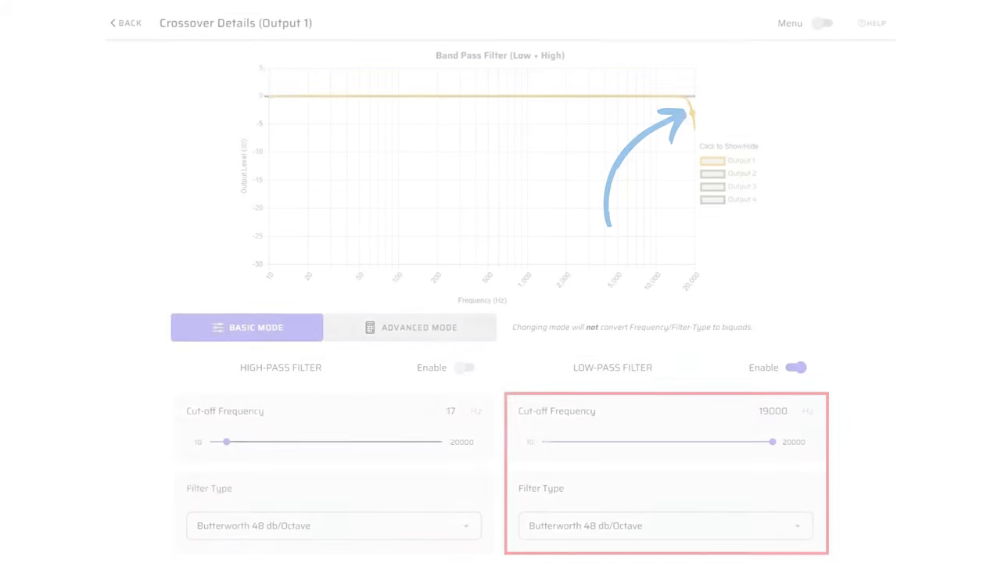